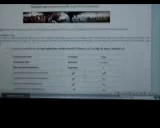
pyautogui.scroll(-3)
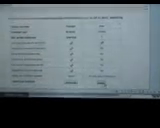